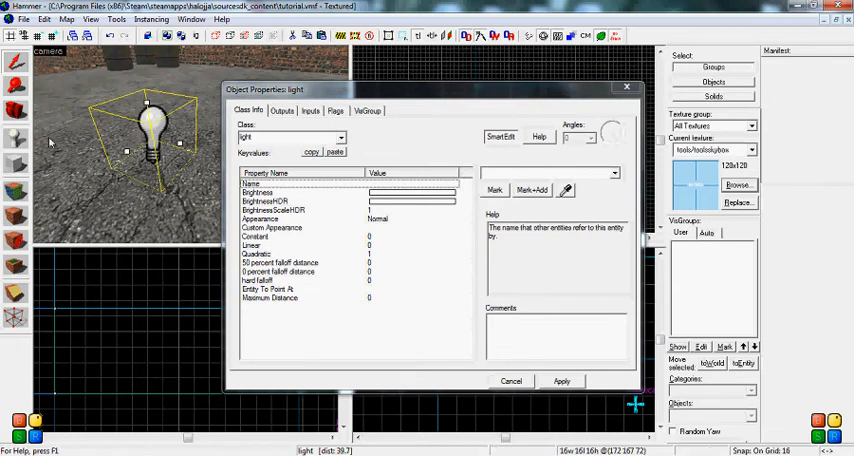
{"action": "mouse_move", "coordinate": [295, 227]}
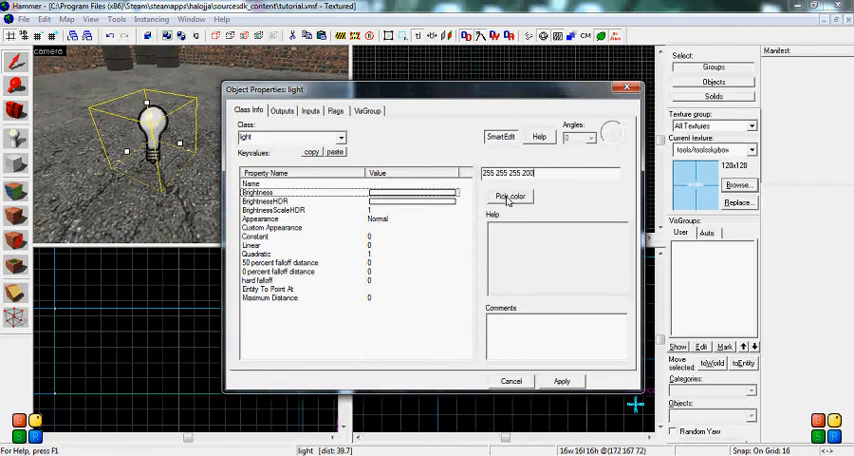
- Set the light's Brightness colour to orange (227 171 55) and re-enter its intensity number
{"action": "left_click", "coordinate": [510, 196]}
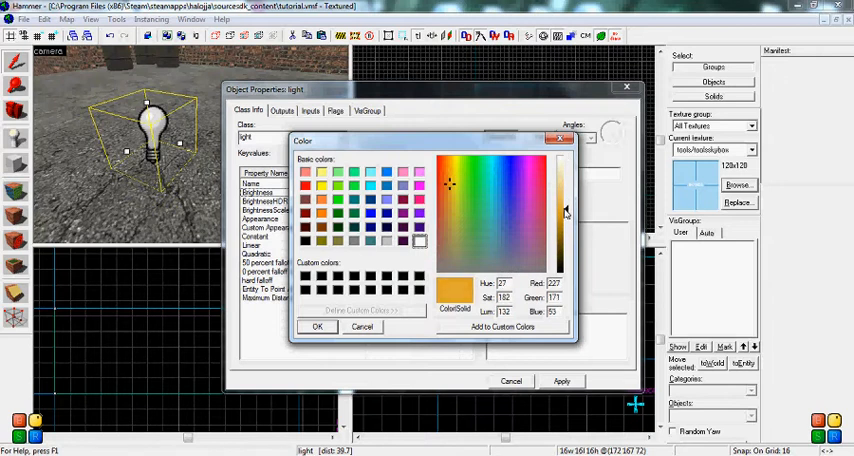
{"action": "left_click", "coordinate": [318, 327]}
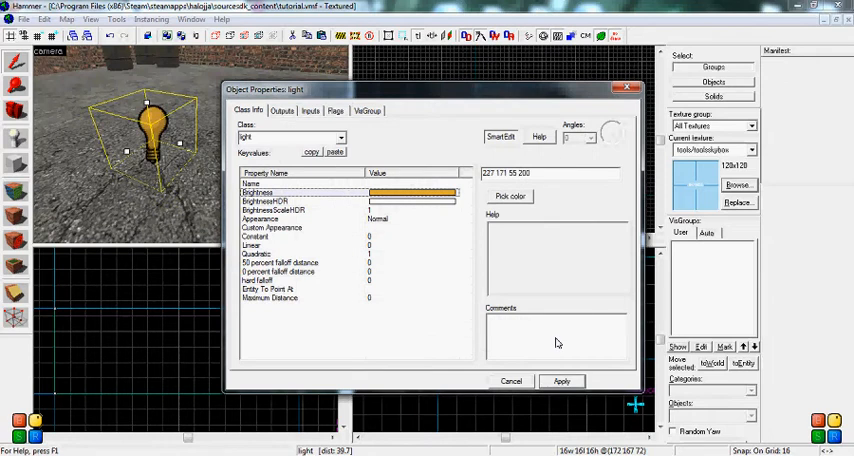
{"action": "double_click", "coordinate": [520, 173]}
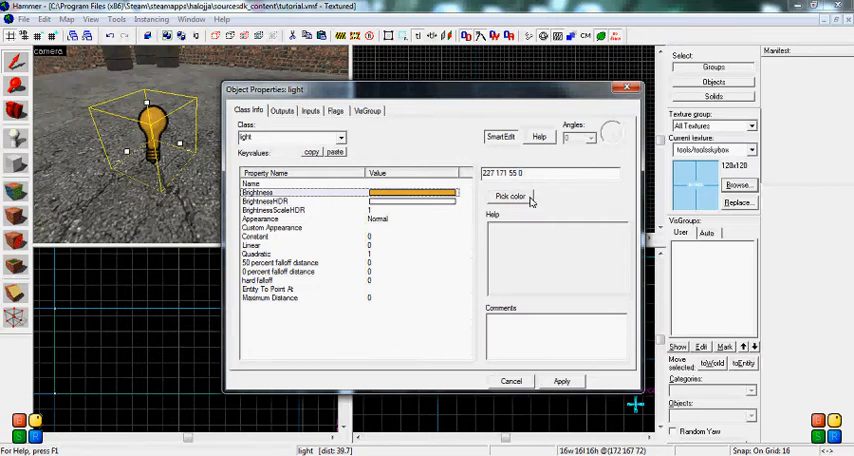
{"action": "type", "text": "10"}
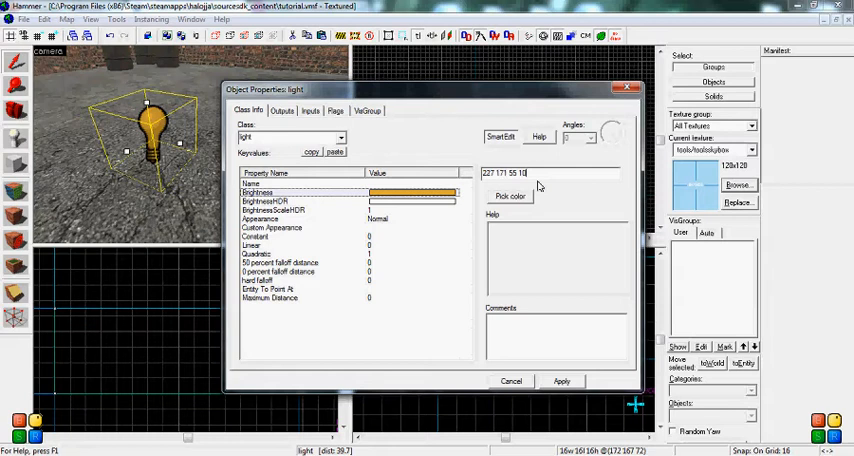
{"action": "key", "text": "BackSpace"}
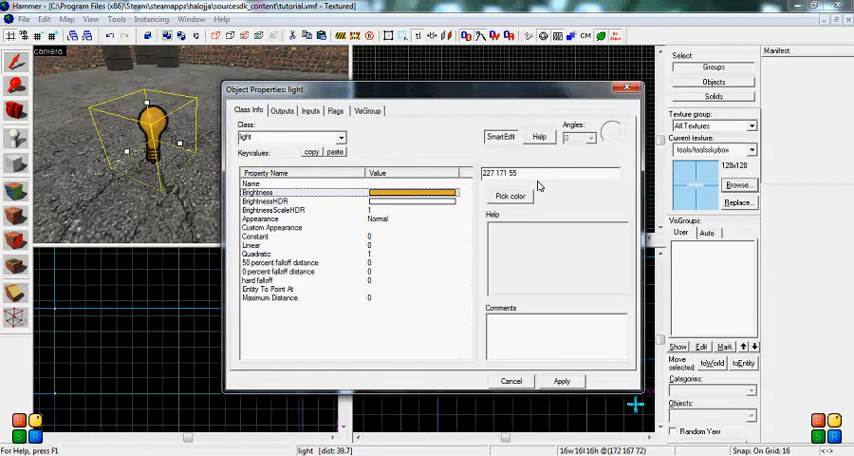
{"action": "type", "text": "20"}
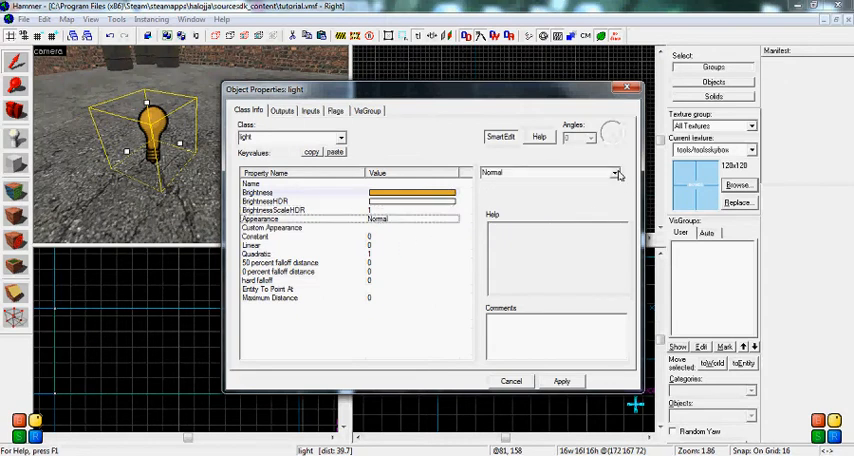
{"action": "left_click", "coordinate": [614, 173]}
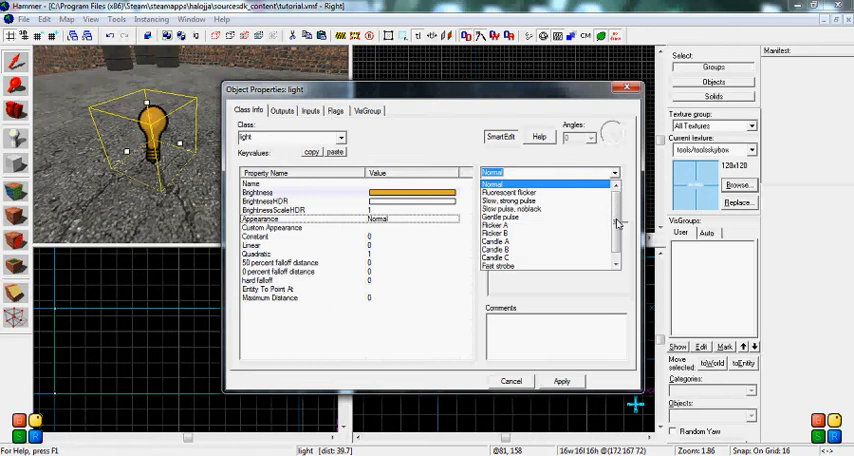
{"action": "left_click", "coordinate": [510, 192]}
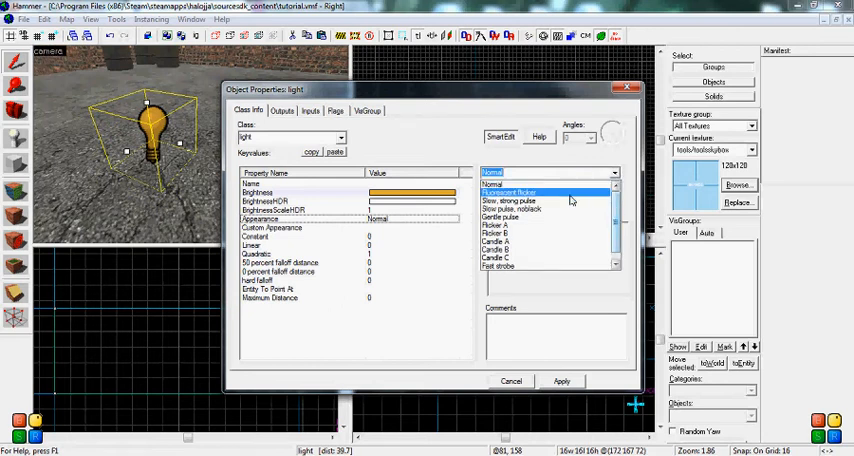
{"action": "left_click", "coordinate": [510, 183]}
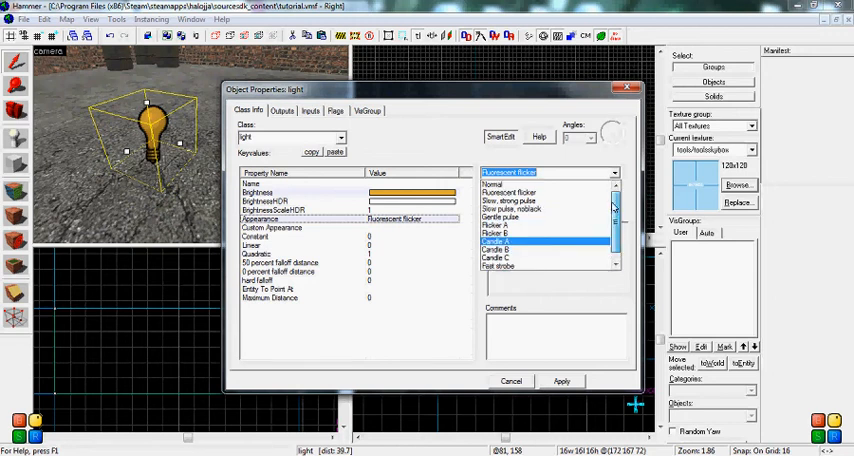
{"action": "left_click", "coordinate": [492, 184]}
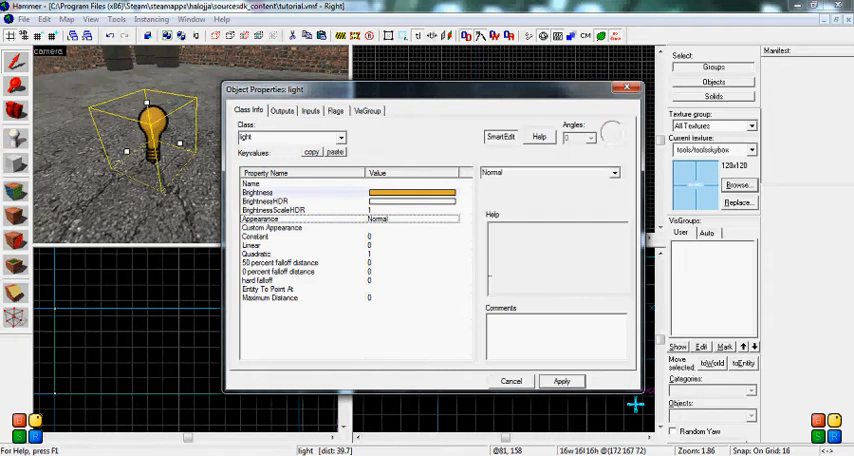
{"action": "left_click", "coordinate": [271, 228]}
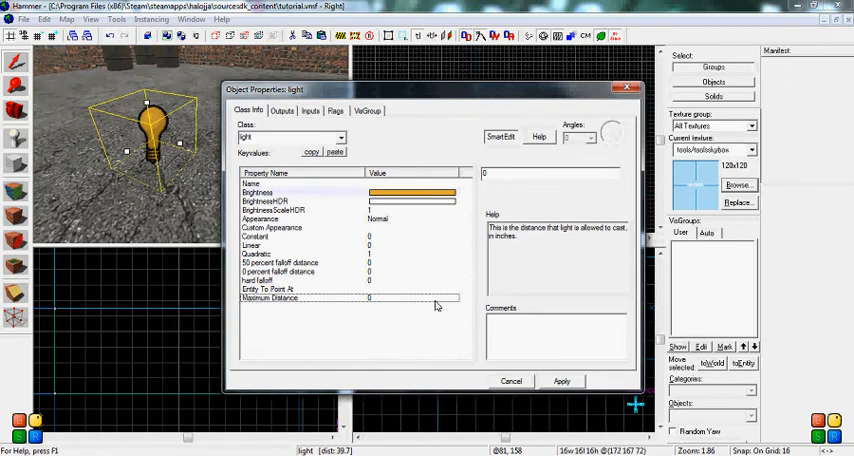
- Review the light's properties and flags, leave Initially dark unset, and apply the orange brightness
{"action": "left_click", "coordinate": [268, 289]}
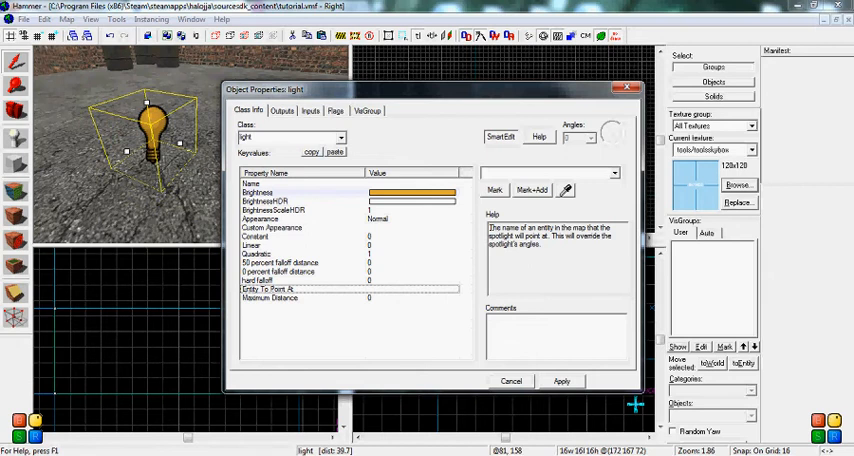
{"action": "left_click", "coordinate": [280, 272]}
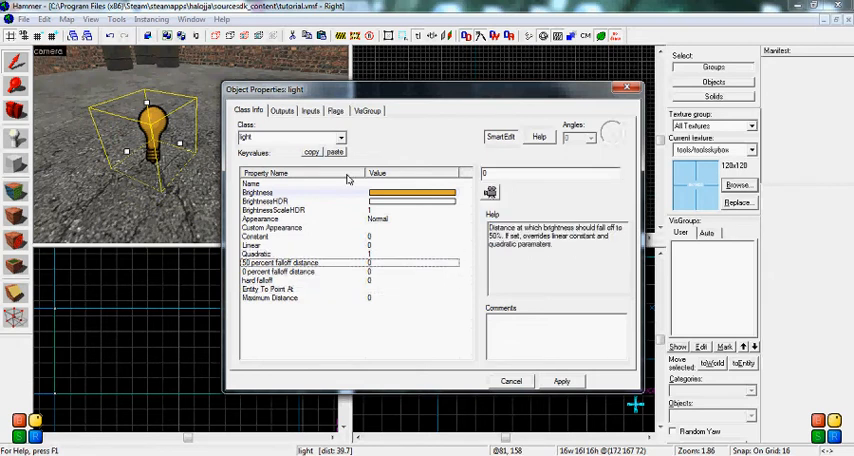
{"action": "left_click", "coordinate": [334, 110]}
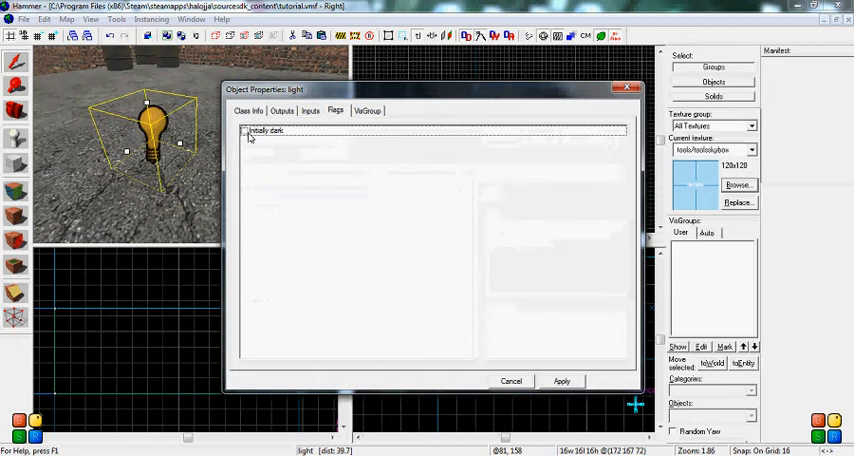
{"action": "left_click", "coordinate": [246, 131]}
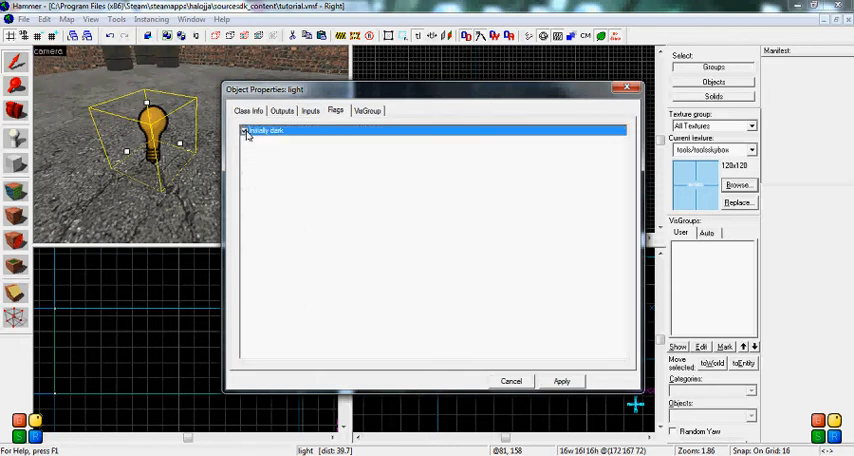
{"action": "left_click", "coordinate": [245, 131]}
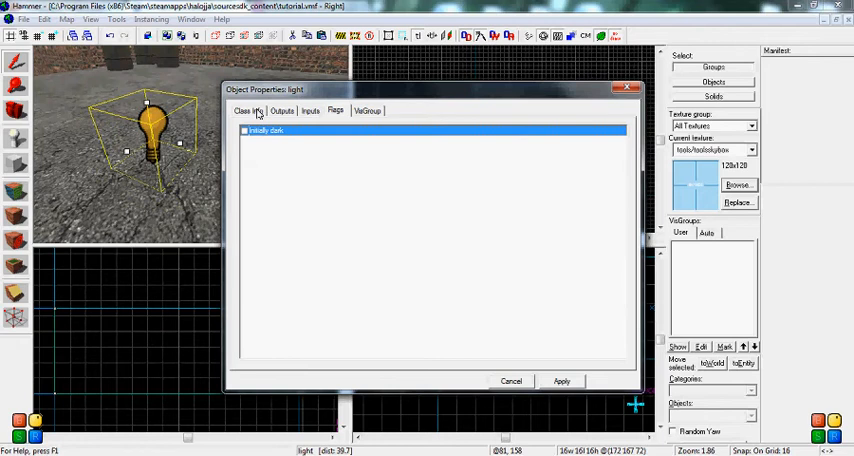
{"action": "left_click", "coordinate": [249, 110]}
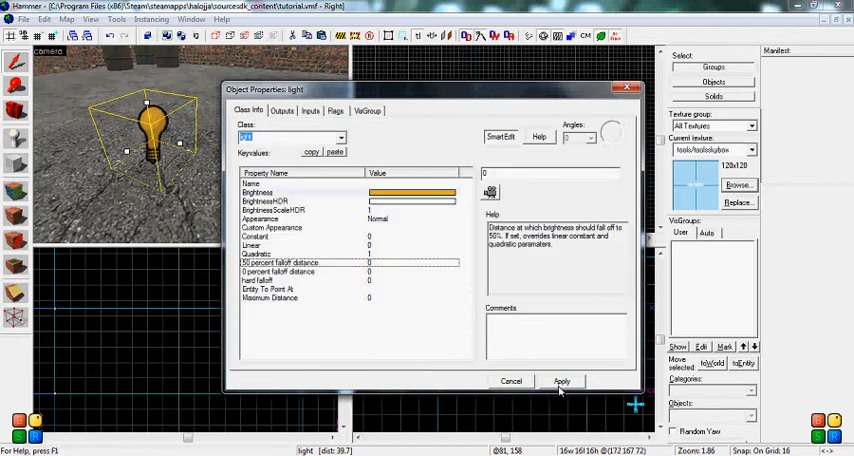
{"action": "left_click", "coordinate": [561, 381]}
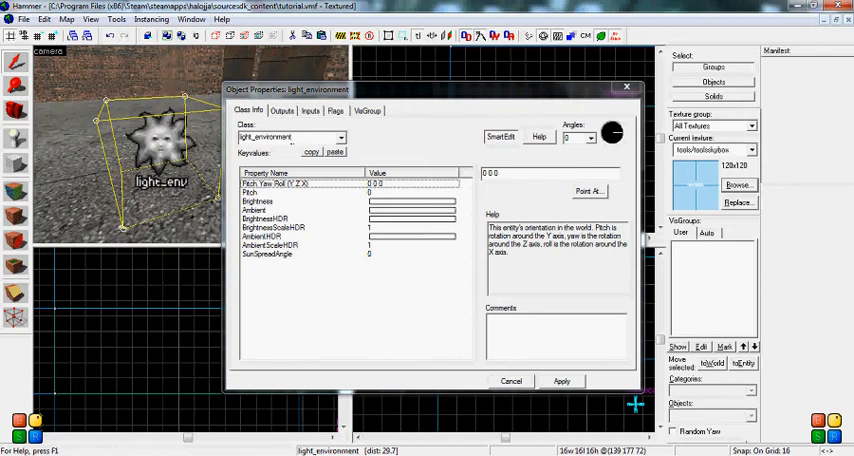
{"action": "mouse_move", "coordinate": [510, 137]}
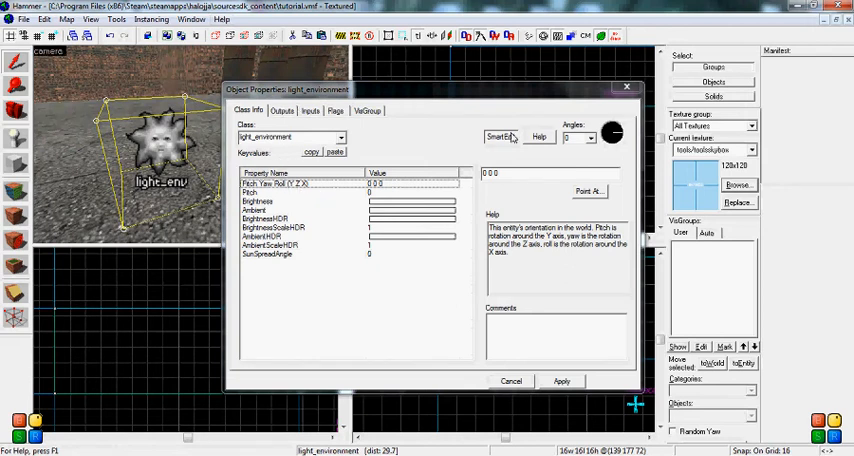
- Set the light_environment's Pitch to -20 and Angles yaw to 146
{"action": "left_click", "coordinate": [511, 380]}
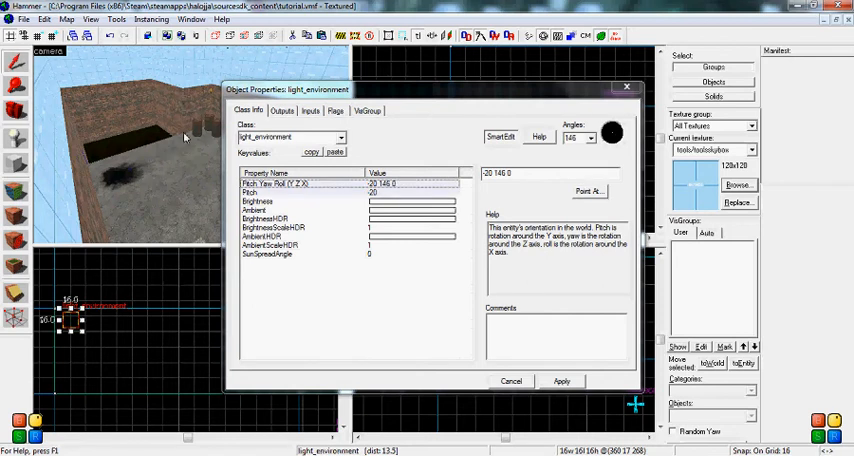
{"action": "mouse_move", "coordinate": [160, 160]}
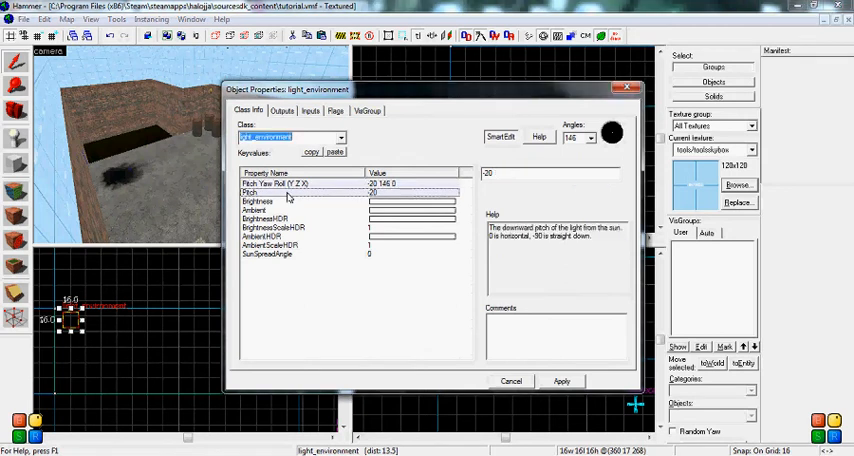
{"action": "left_click", "coordinate": [256, 201]}
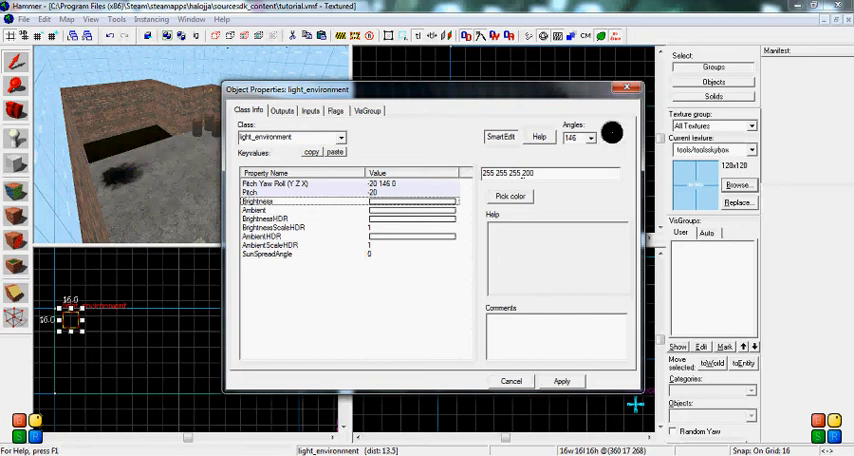
{"action": "left_click", "coordinate": [511, 196]}
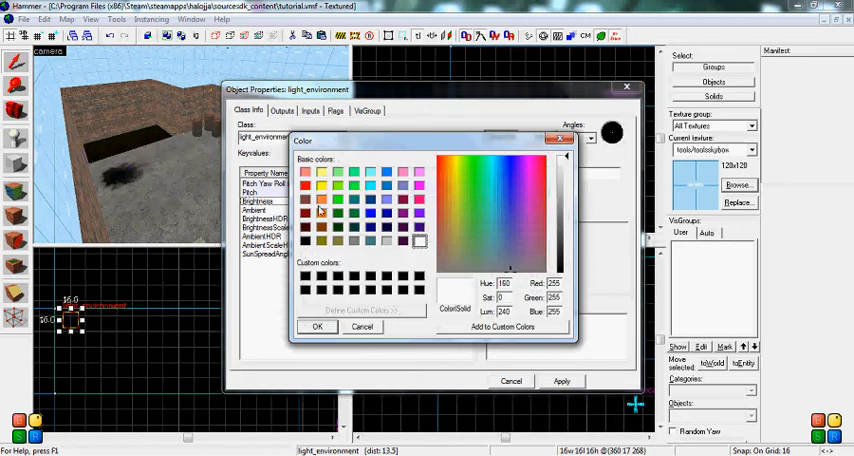
{"action": "left_click", "coordinate": [322, 201]}
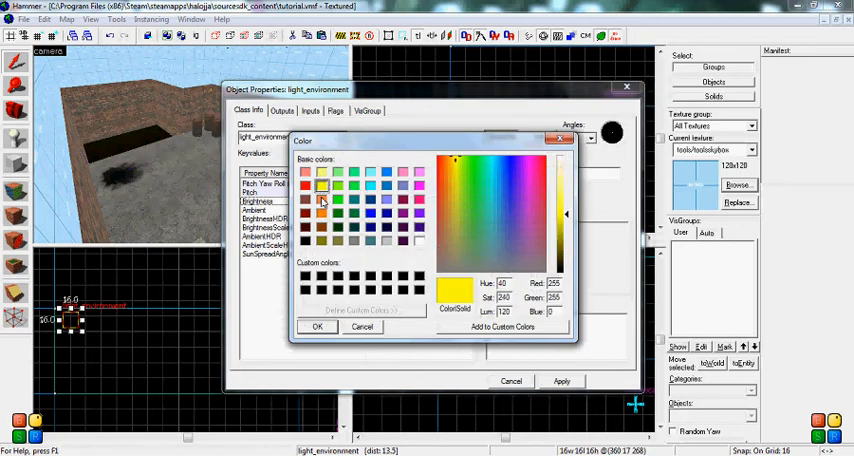
{"action": "left_click", "coordinate": [317, 327]}
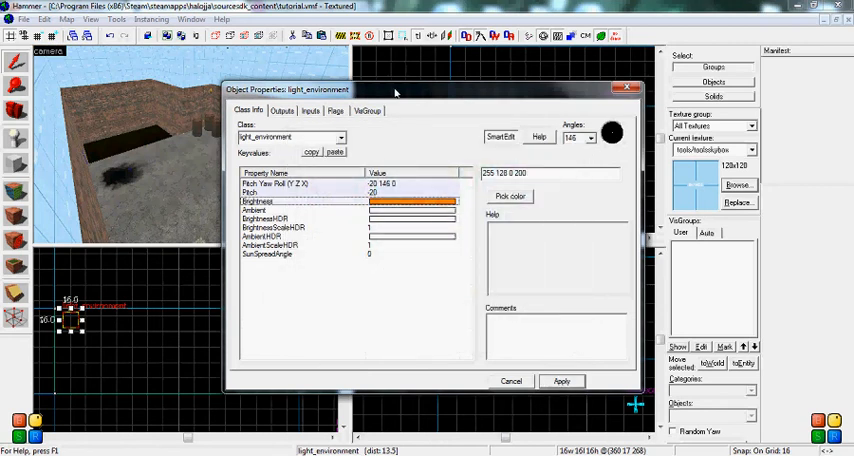
{"action": "left_click_drag", "start_coordinate": [395, 90], "coordinate": [515, 85]}
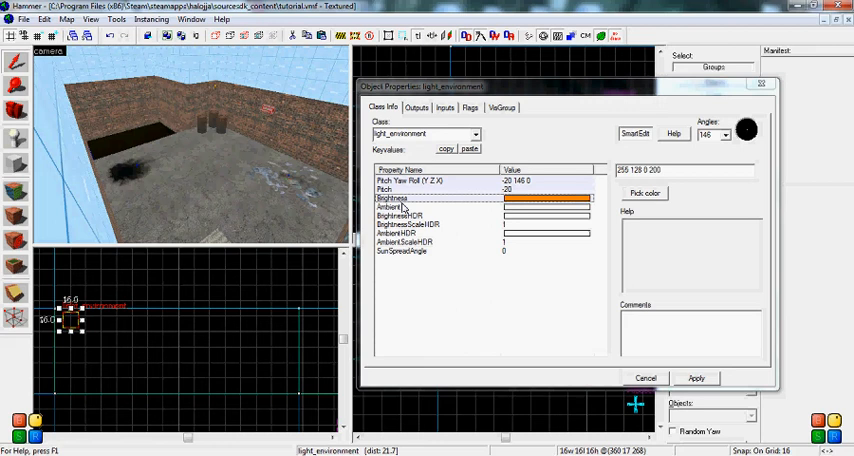
- Pick a purple Ambient colour, review SunSpreadAngle and flags, then close the properties
{"action": "left_click", "coordinate": [645, 193]}
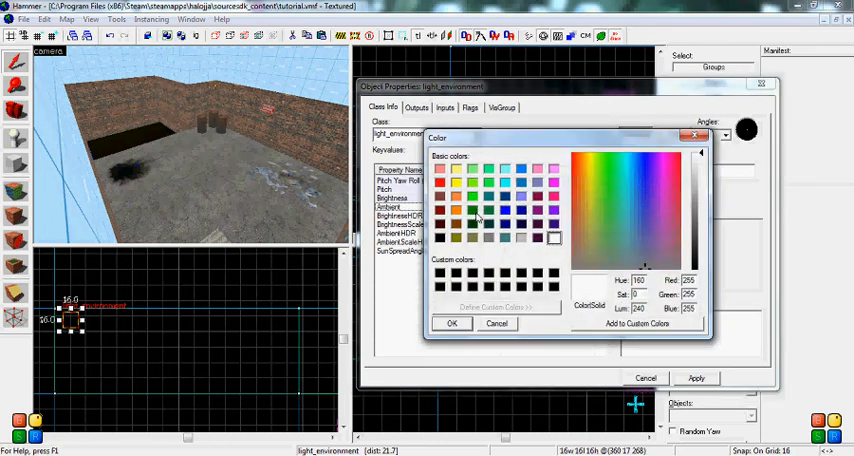
{"action": "left_click", "coordinate": [538, 210]}
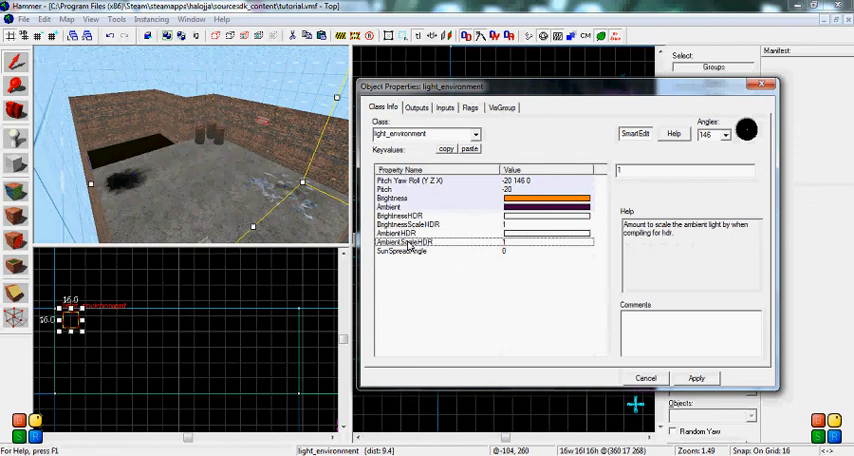
{"action": "left_click", "coordinate": [400, 251]}
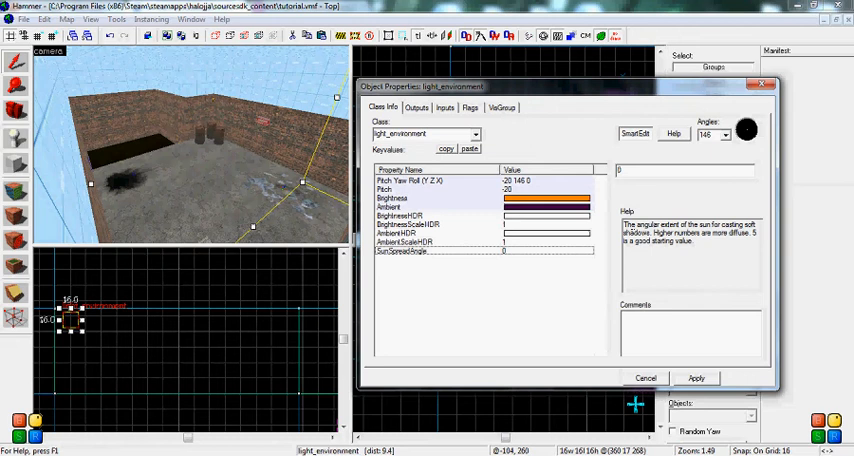
{"action": "mouse_move", "coordinate": [540, 146]}
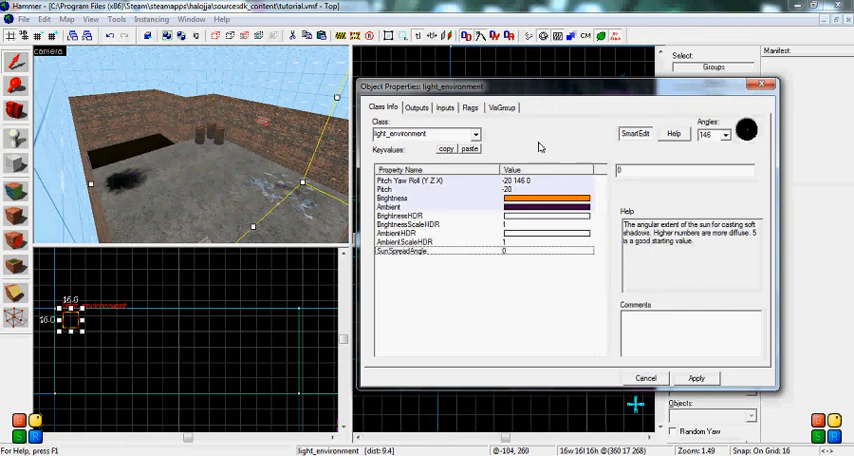
{"action": "left_click", "coordinate": [469, 107]}
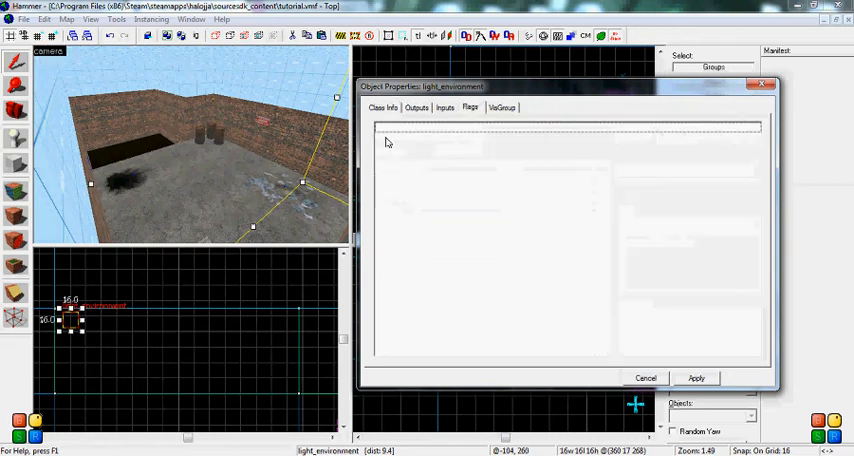
{"action": "left_click", "coordinate": [382, 107]}
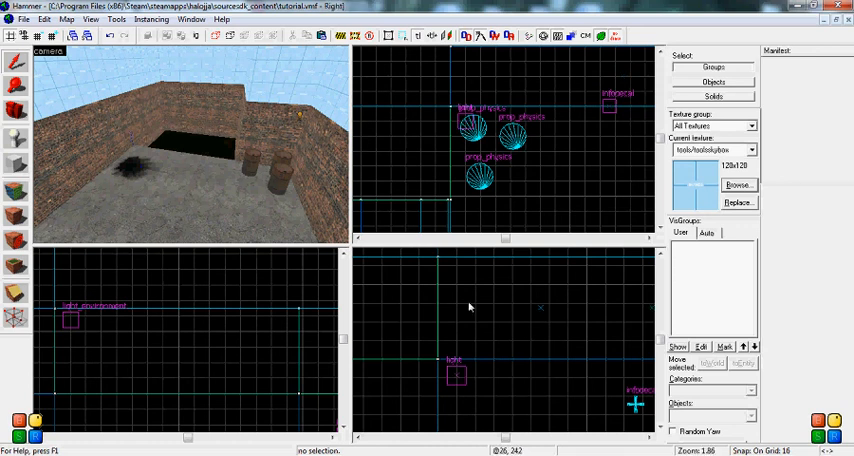
{"action": "mouse_move", "coordinate": [487, 321]}
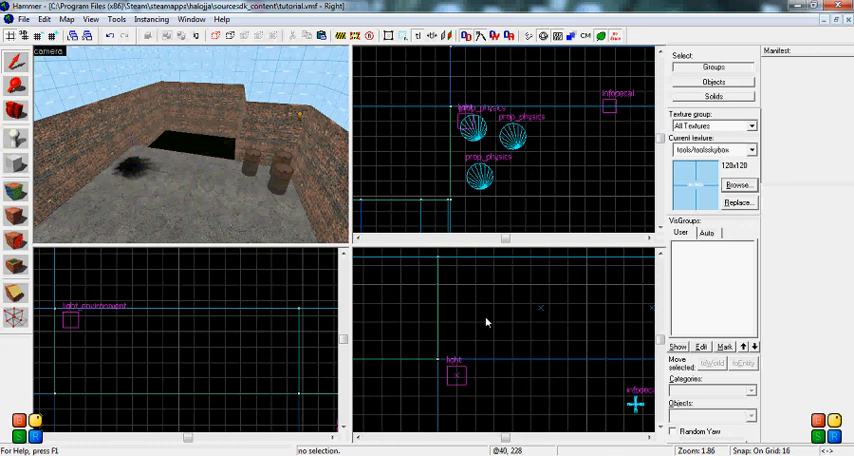